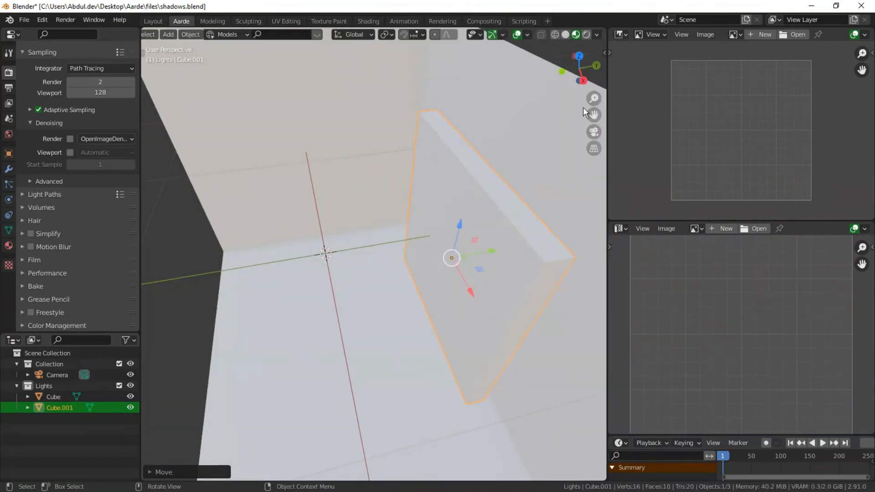
# Step: Give the room Cube a Solidify modifier with about 0.027 m wall thickness
pyautogui.press('Tab')
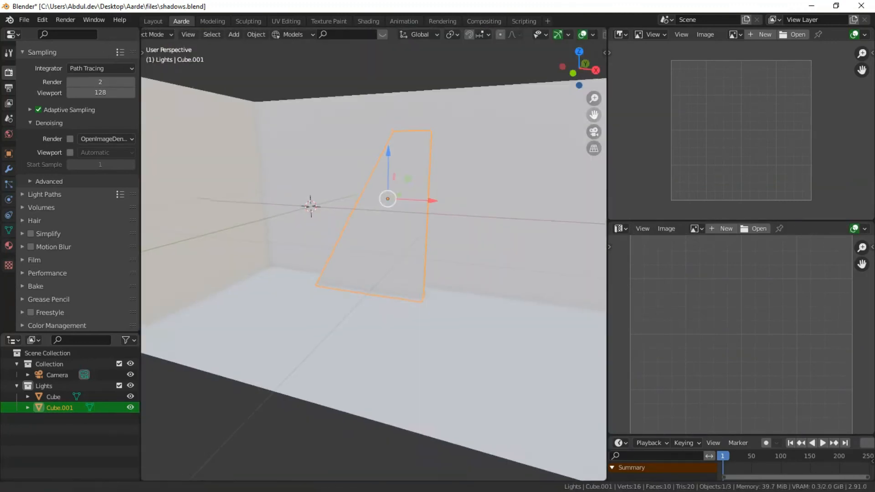
pyautogui.press('g')
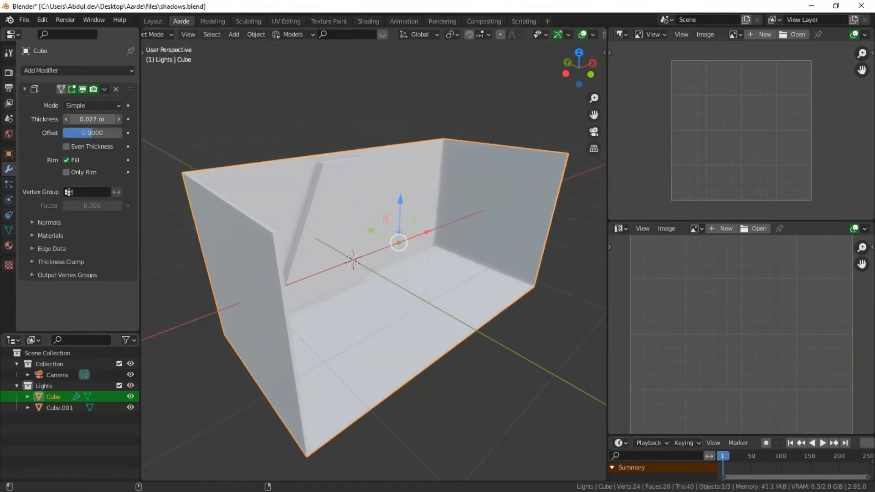
# Step: Add and scale a plane inside the room beside a Rendered-shading viewport preview
pyautogui.click(544, 318)
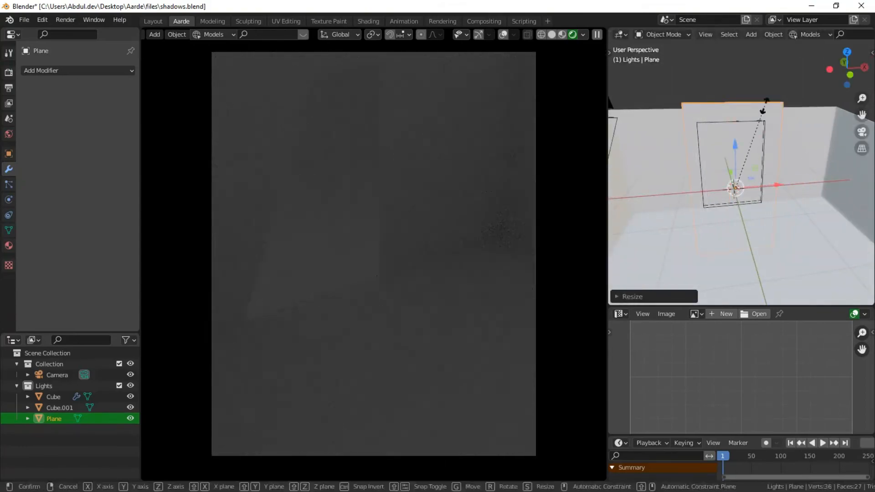
# Step: Give the plane a renamed Emission material and add Cube.002 and Cube.003 window bars
pyautogui.click(8, 246)
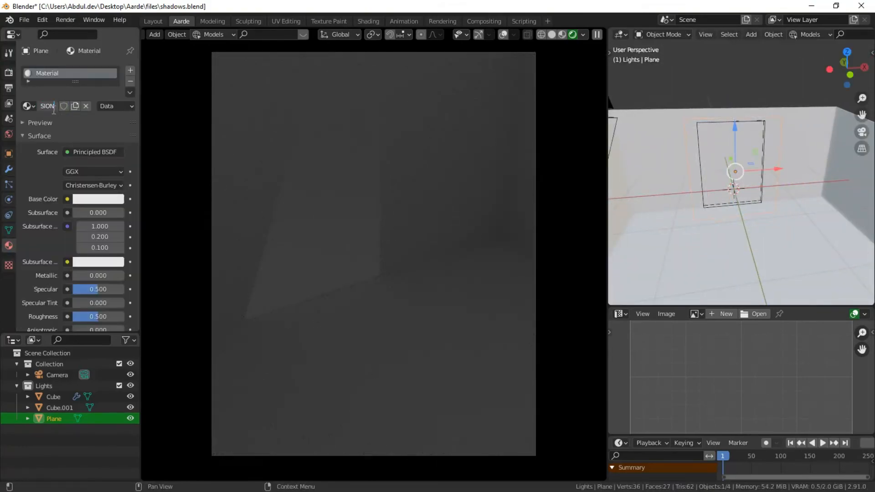
pyautogui.click(97, 172)
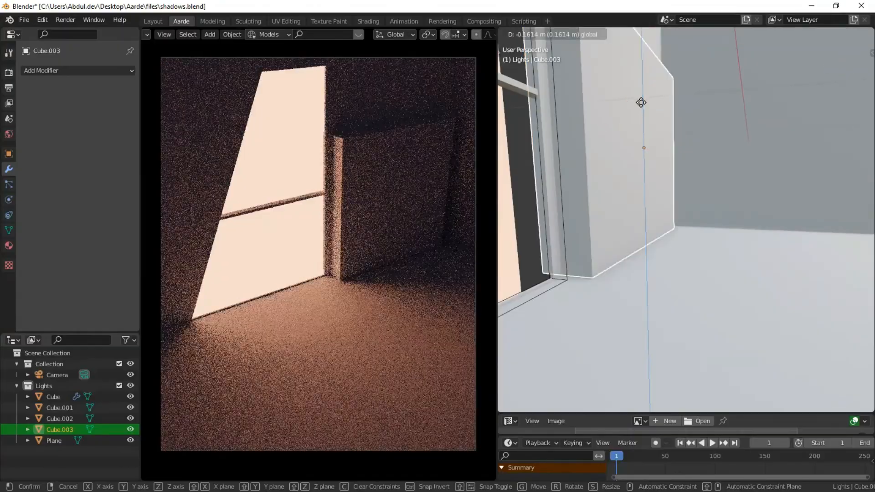
# Step: Reposition Cube.003, add the posed figure, and add a 500 W orange 0.001 m area light
pyautogui.press('Tab')
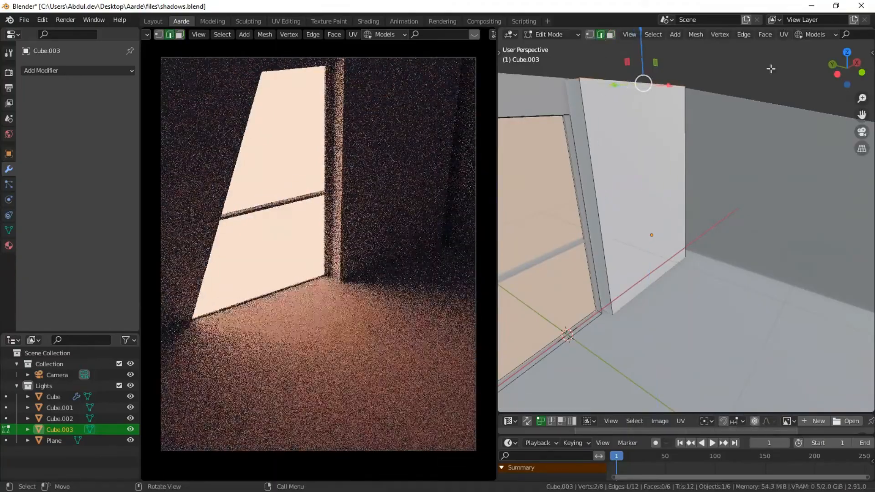
pyautogui.press('g')
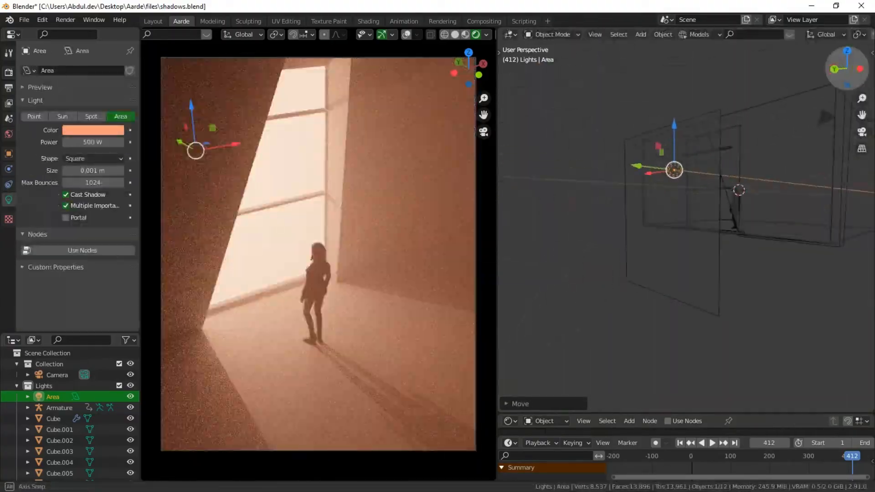
# Step: Move the area light, set its Power to 50 W, and hide the emissive plane
pyautogui.press('g')
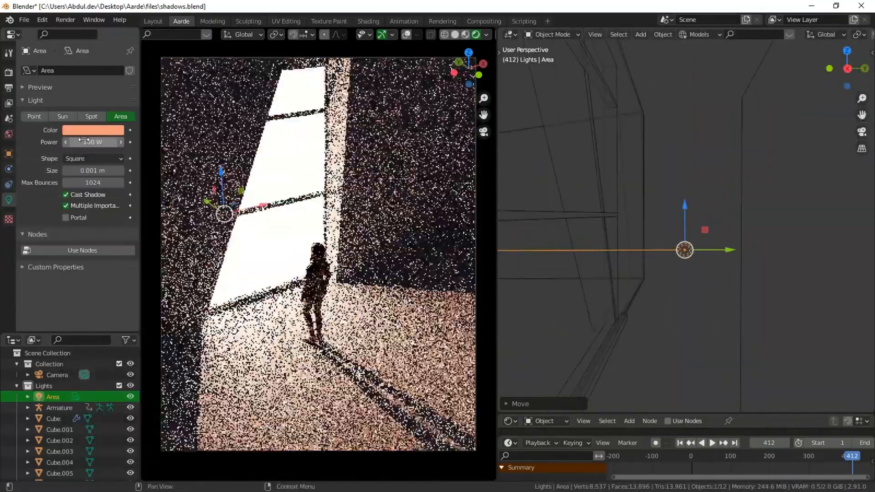
pyautogui.click(54, 470)
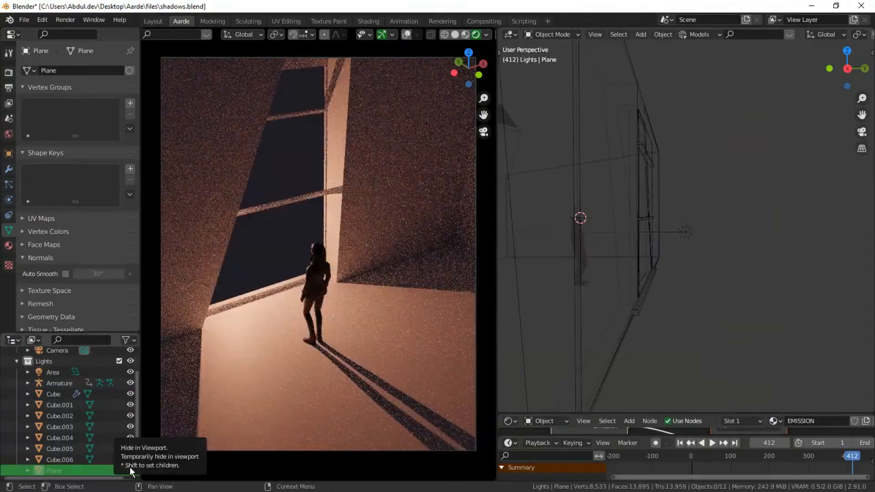
pyautogui.click(52, 372)
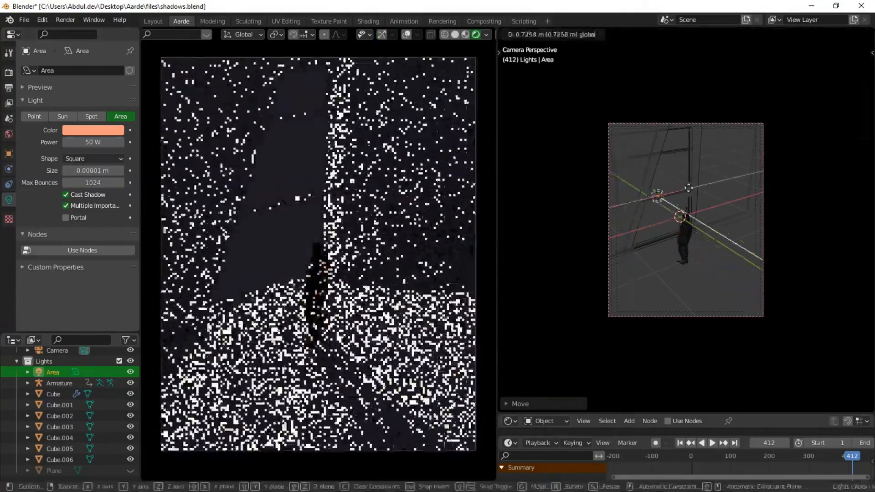
# Step: Shrink the area light to 0.00001 m, try Disk shape, and reselect the plane
pyautogui.click(92, 159)
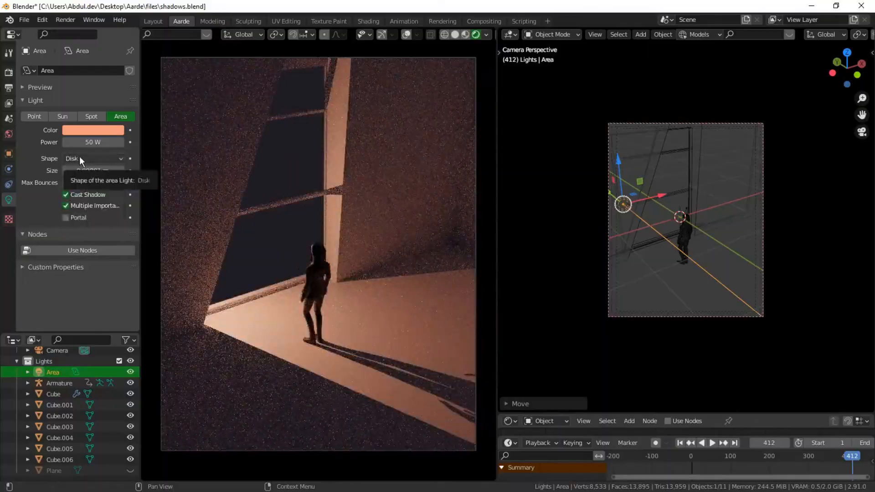
pyautogui.click(53, 471)
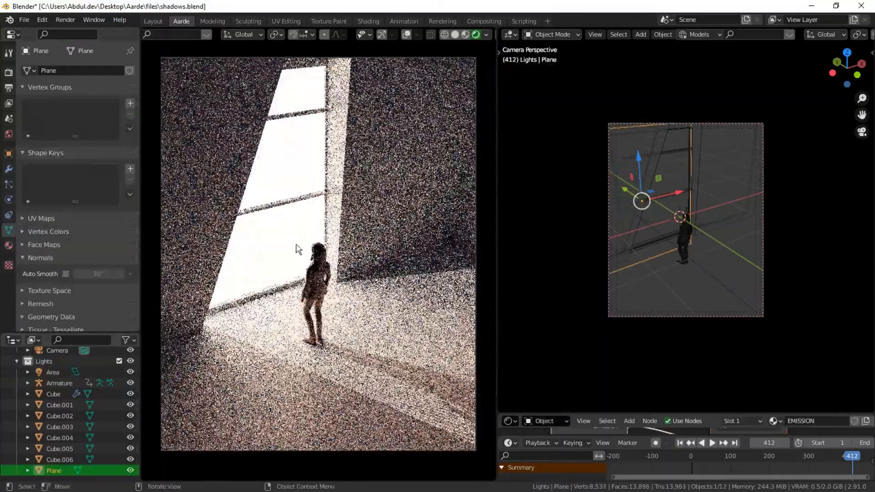
pyautogui.click(59, 383)
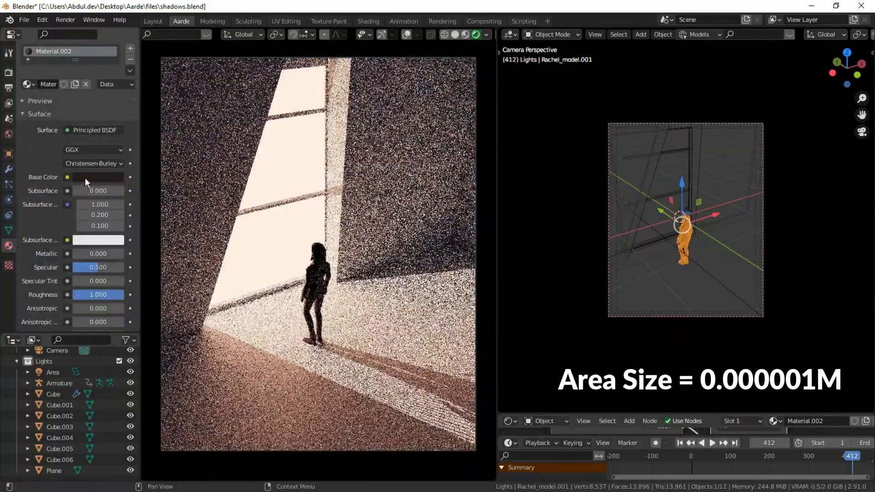
# Step: Set the figure's material Base Color to pale cream hex EEEBC2
pyautogui.click(99, 177)
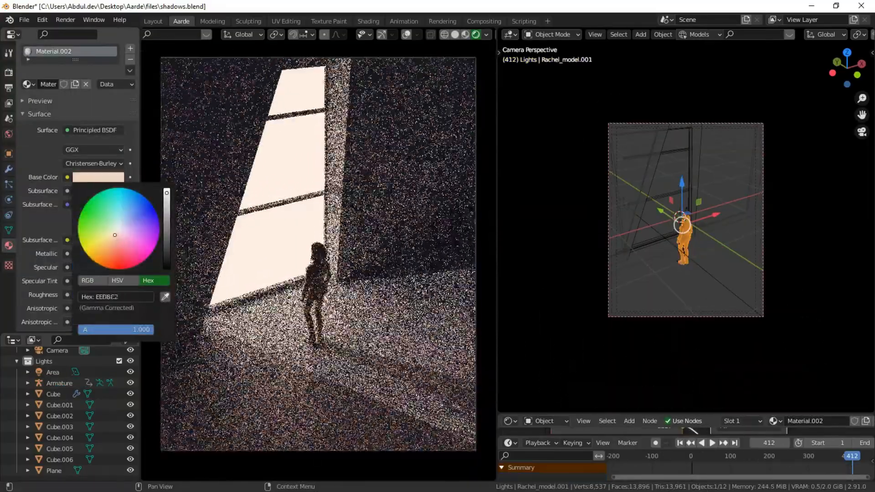
pyautogui.click(59, 428)
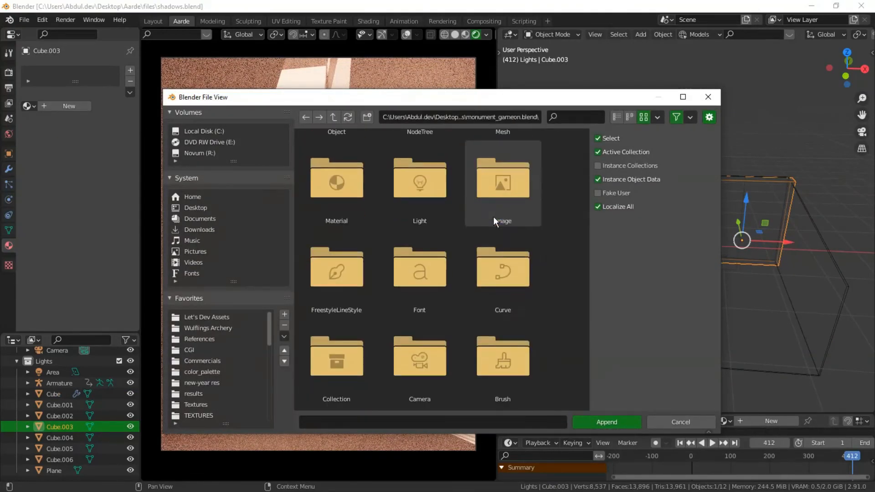
# Step: Select the figure's armature and rotate it about -23 degrees around Z
pyautogui.click(606, 422)
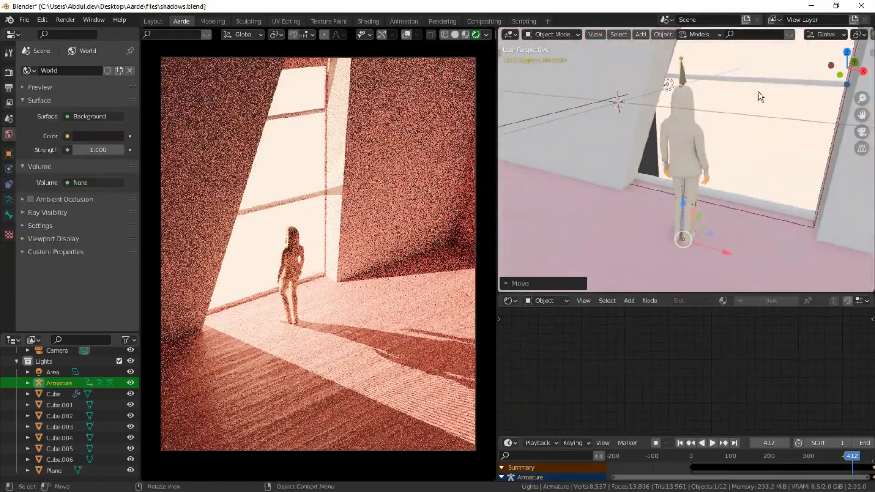
pyautogui.press('r')
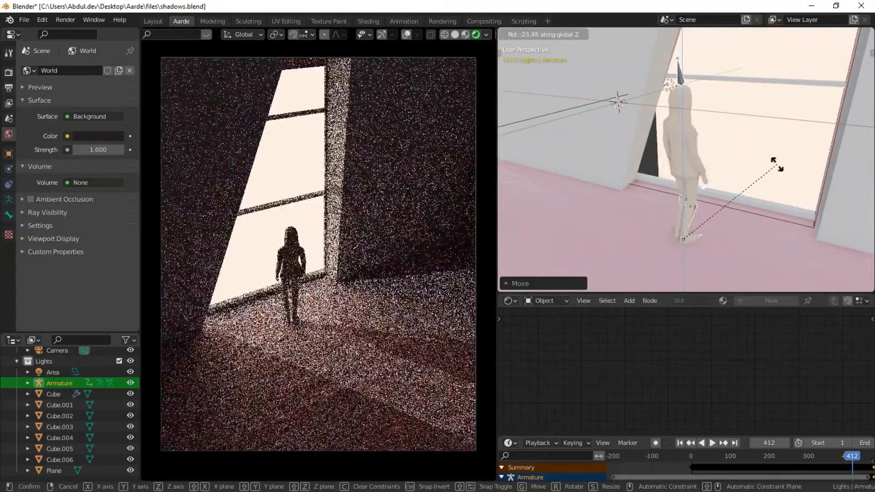